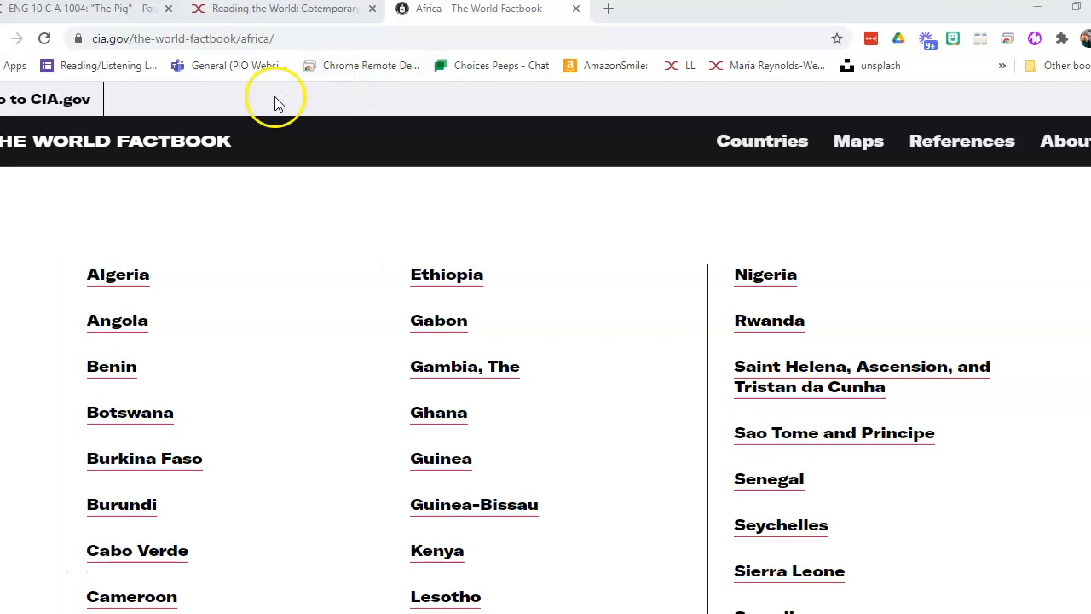
# - Scroll the World Factbook's Africa country list down to Nigeria and open its page
pyautogui.scroll(-3)
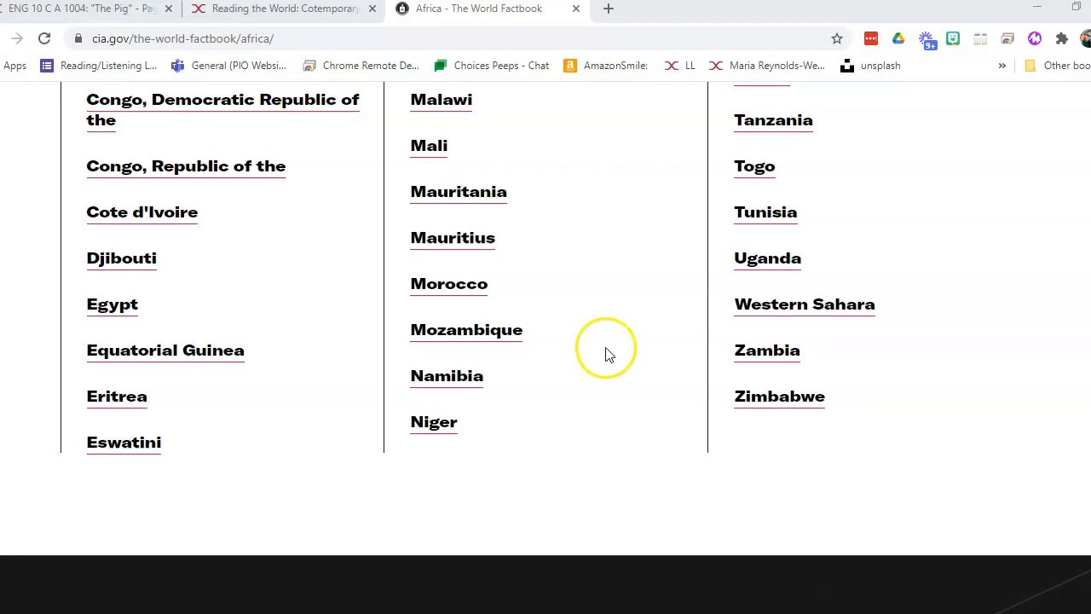
pyautogui.scroll(3)
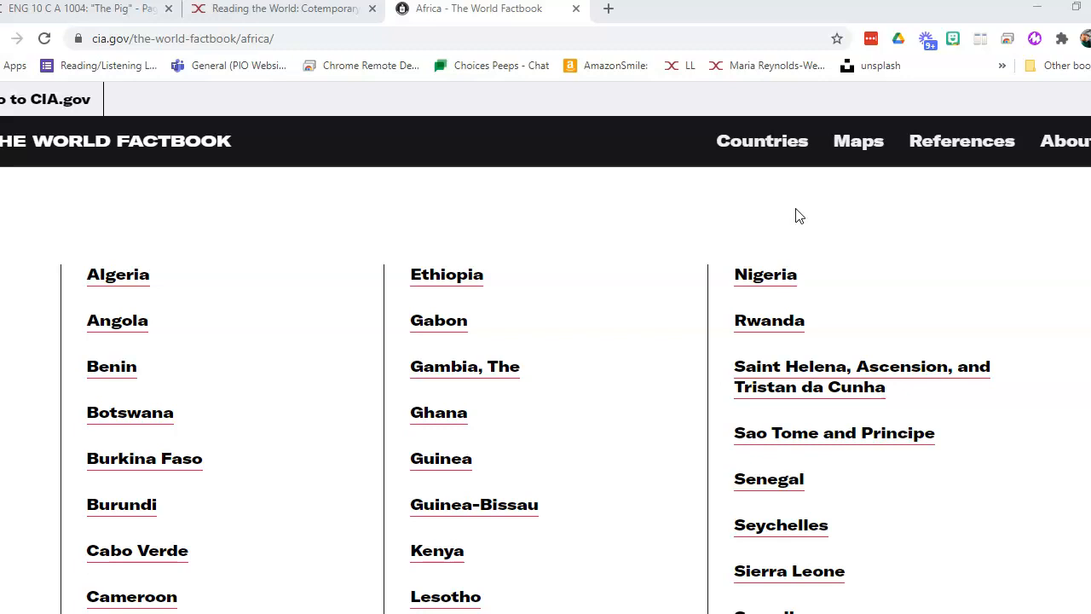
pyautogui.scroll(-3)
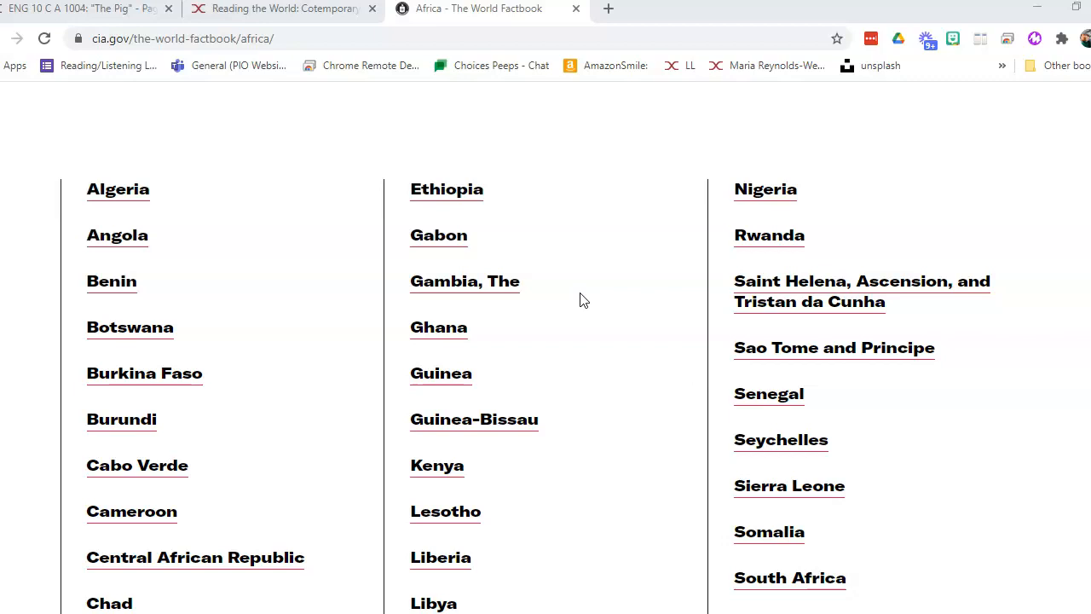
pyautogui.scroll(-3)
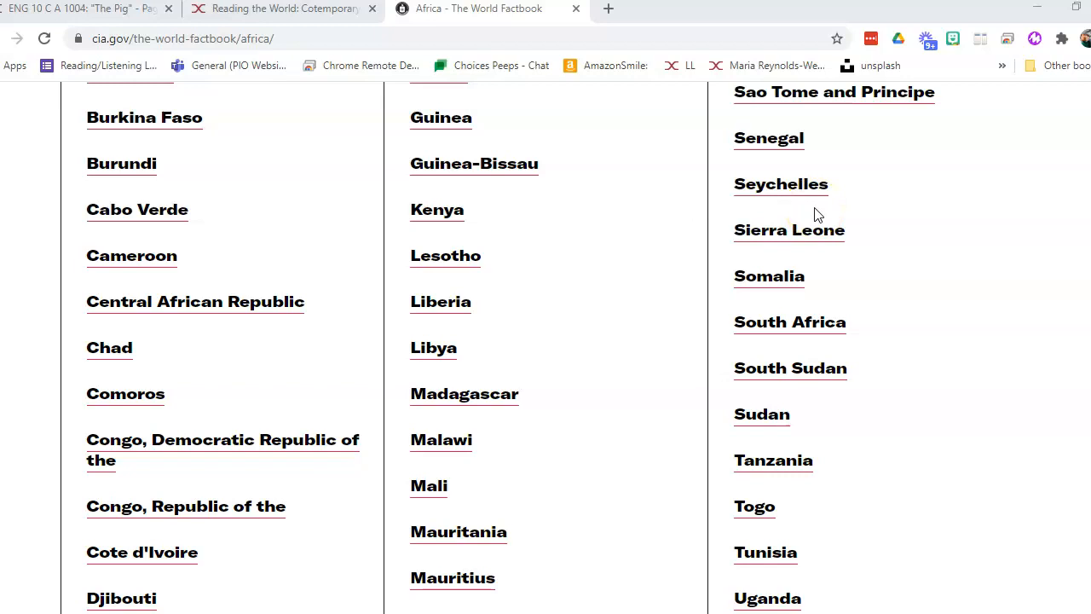
pyautogui.scroll(-3)
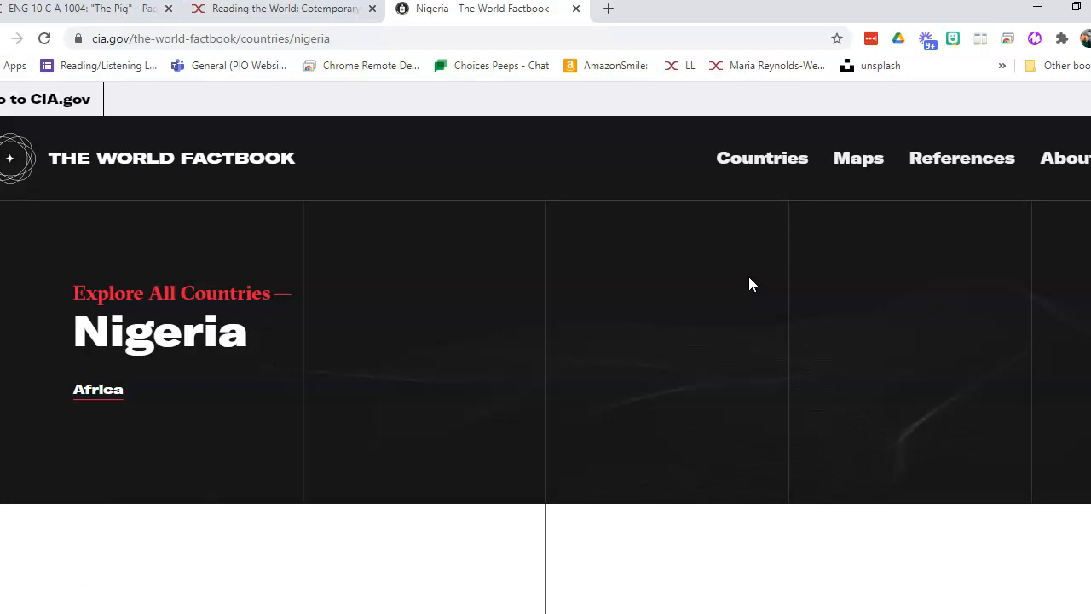
# - Scroll Nigeria's page past photos and documents to the Area - comparative and land boundaries entries
pyautogui.scroll(-3)
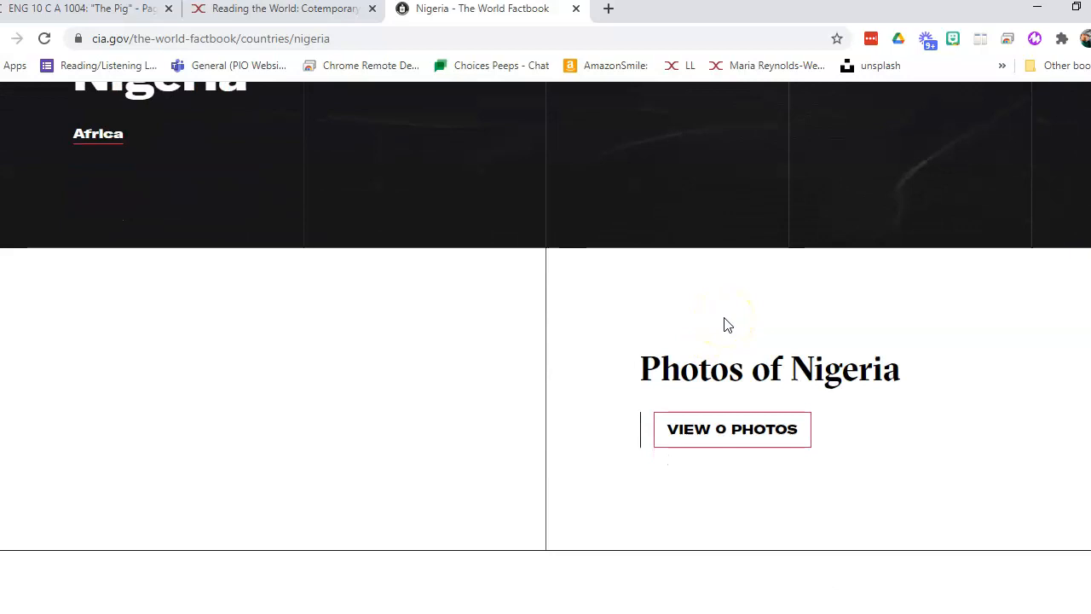
pyautogui.scroll(-3)
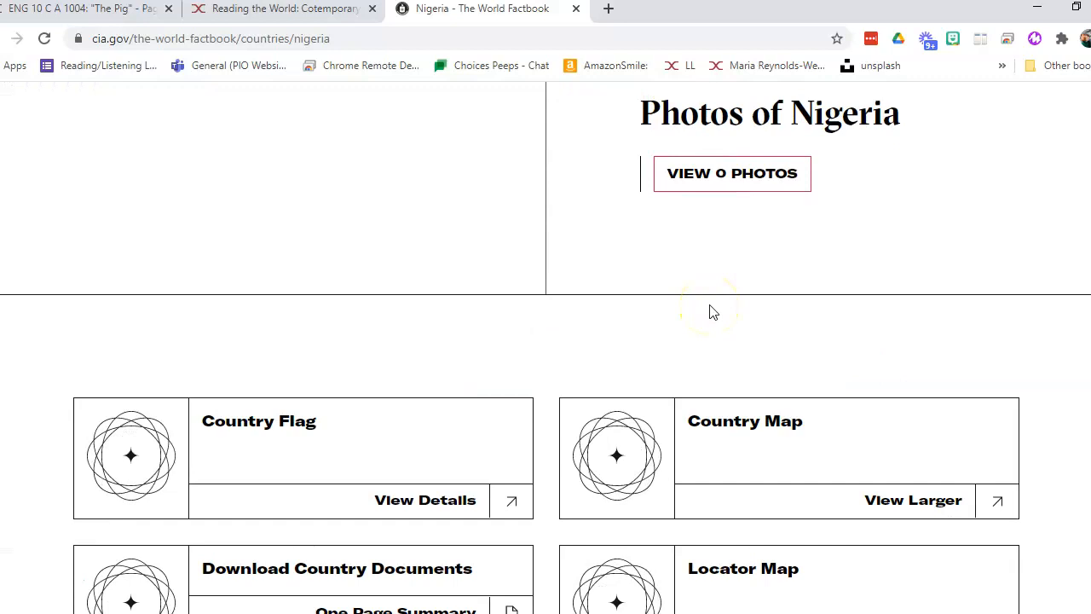
pyautogui.scroll(-3)
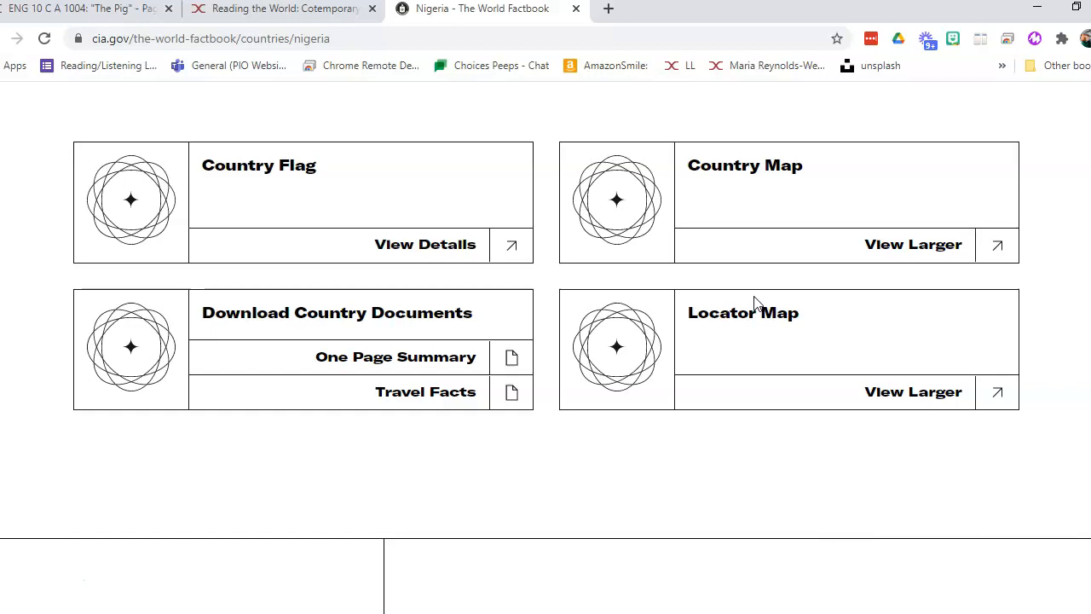
pyautogui.moveTo(665, 290)
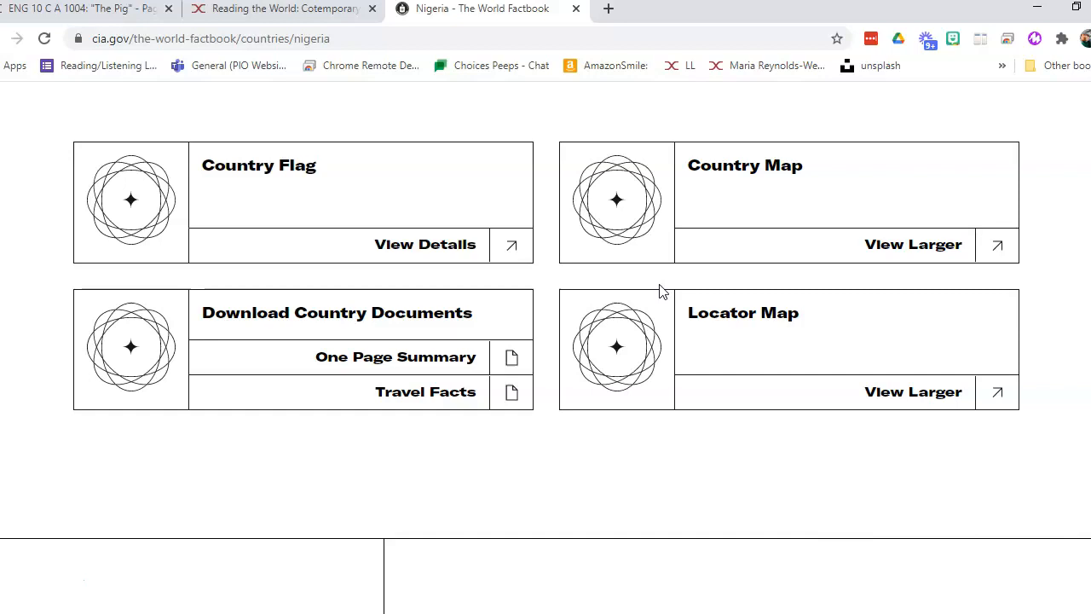
pyautogui.scroll(-3)
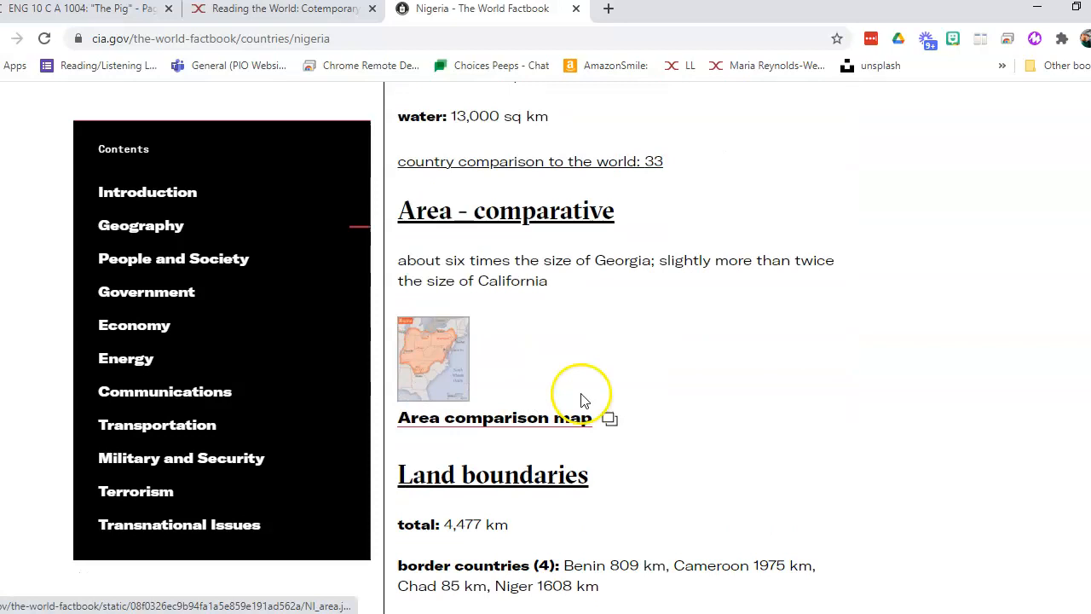
pyautogui.scroll(-3)
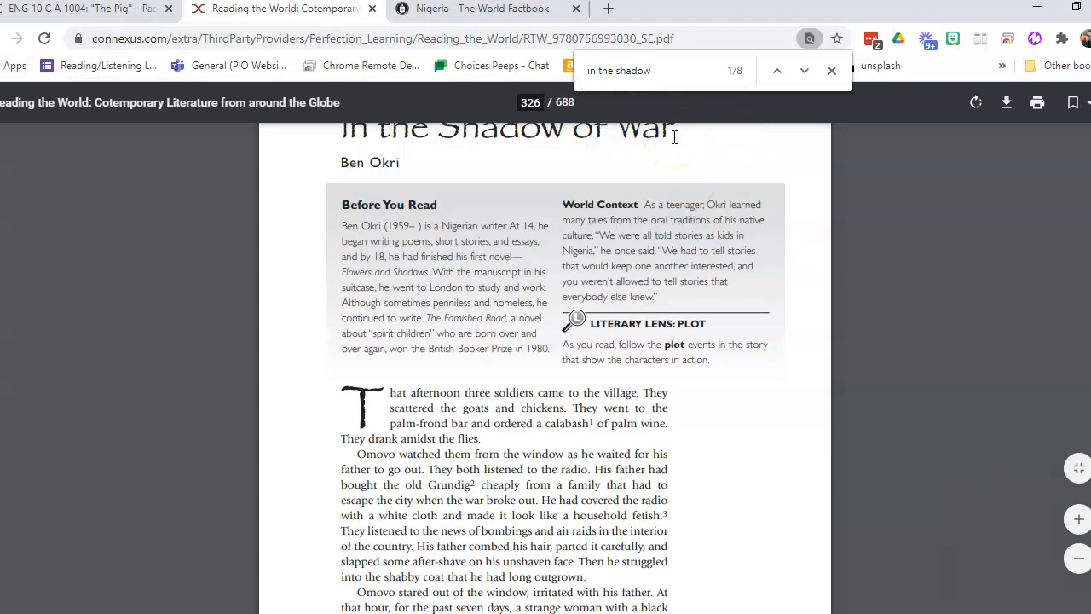
# - Scroll past the Before You Read box and page 311 footnotes toward page 312
pyautogui.scroll(-3)
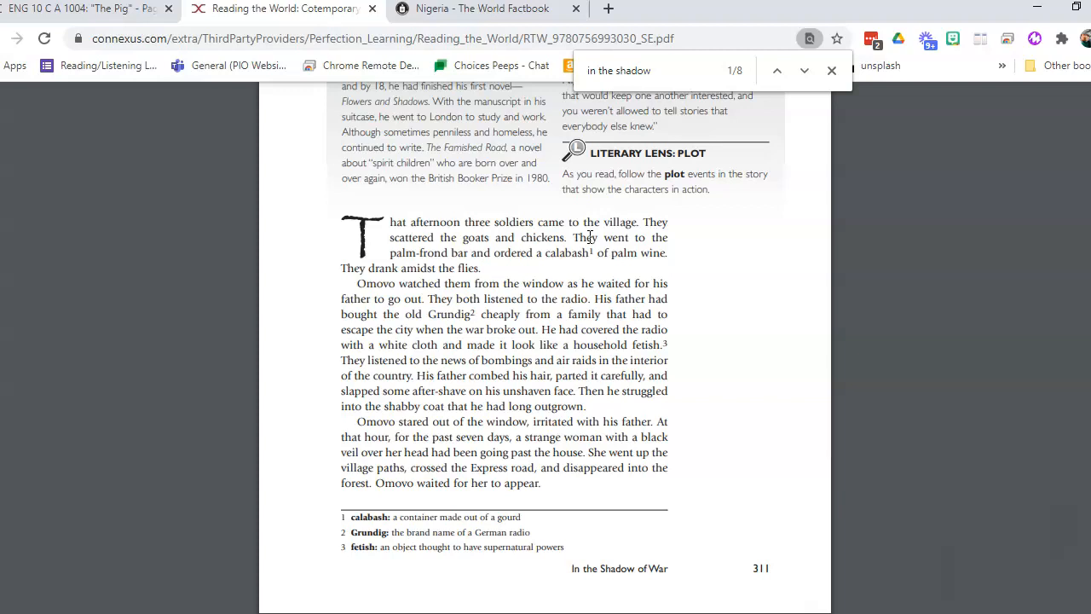
pyautogui.moveTo(719, 276)
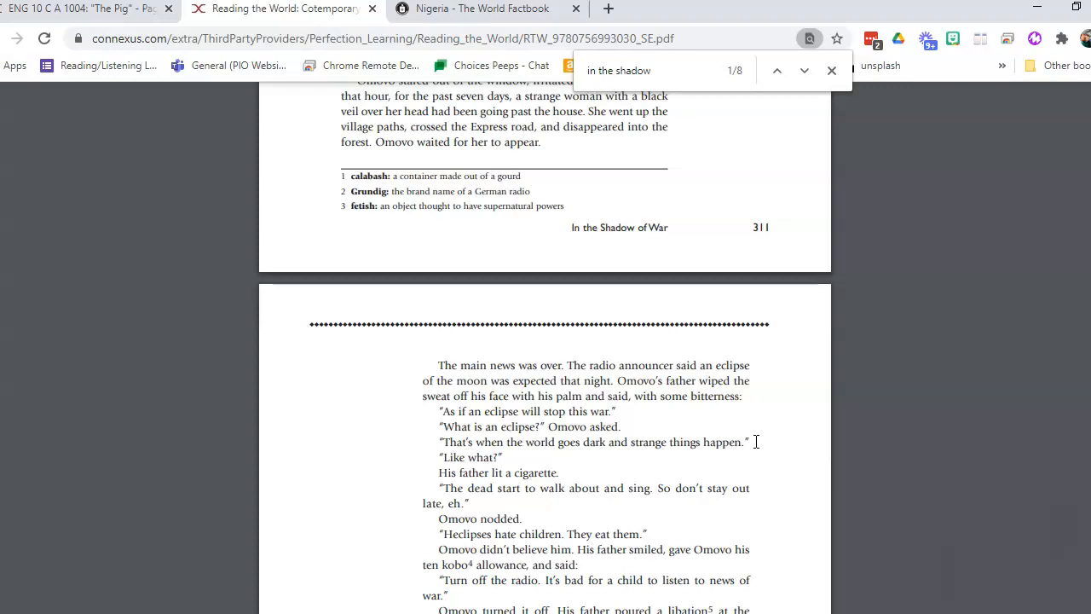
# - Scroll down page 312 to the 'stupefying' margin note and footnotes on kobo and danfo bus
pyautogui.scroll(-3)
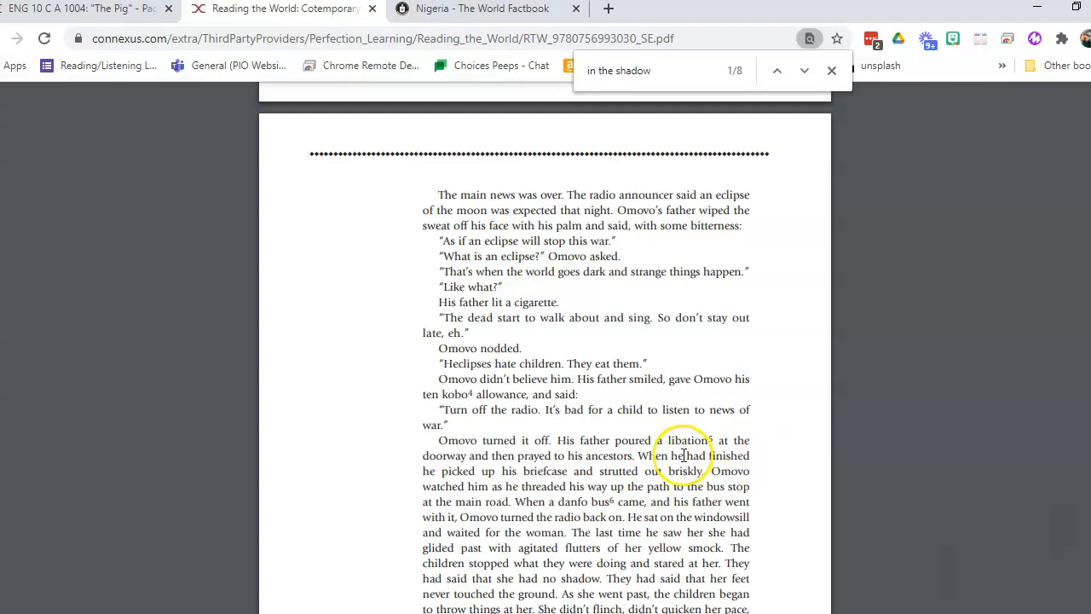
pyautogui.scroll(-3)
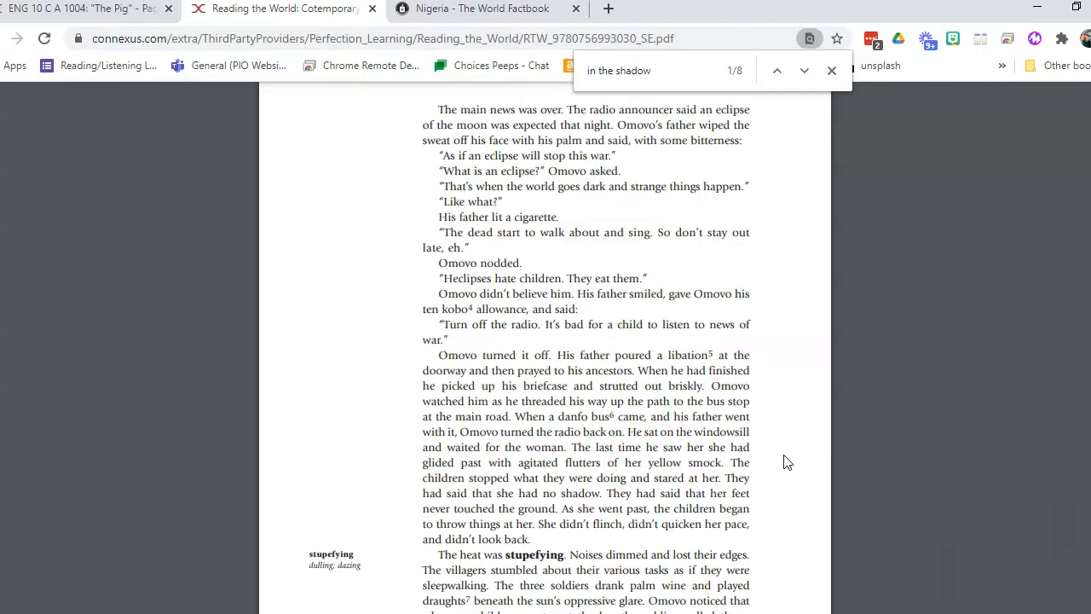
pyautogui.scroll(-3)
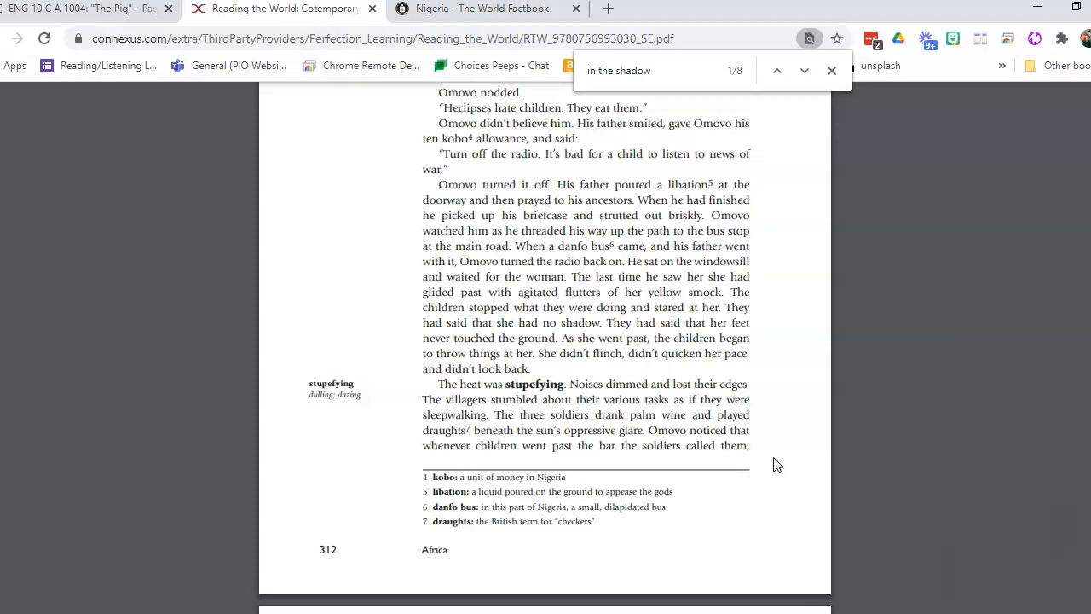
# - Scroll past the page 312 footnotes to page 313 with the rocky-mountain photograph
pyautogui.click(665, 370)
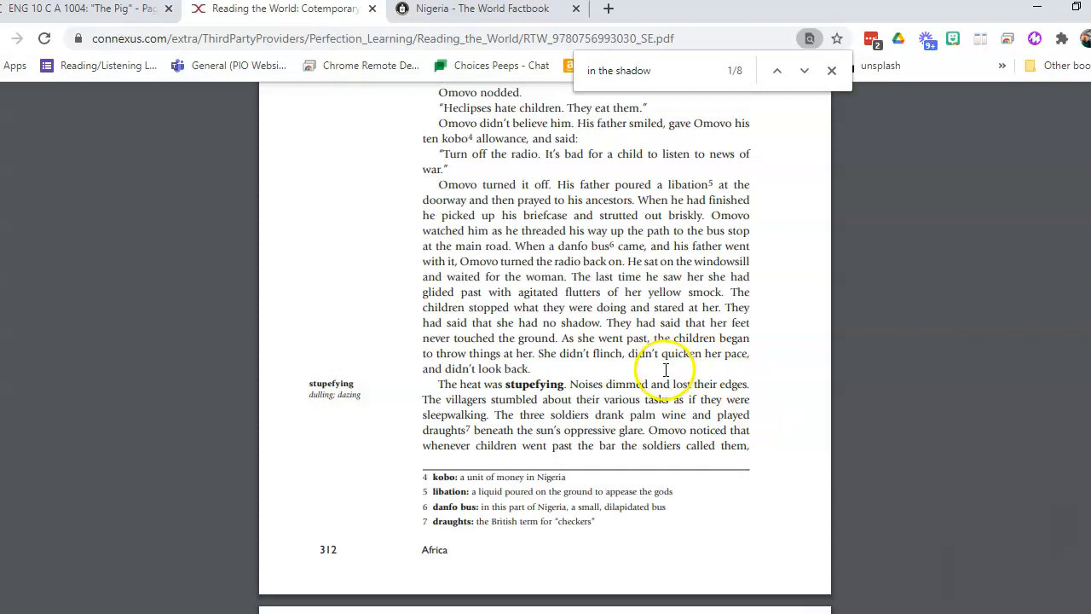
pyautogui.scroll(-3)
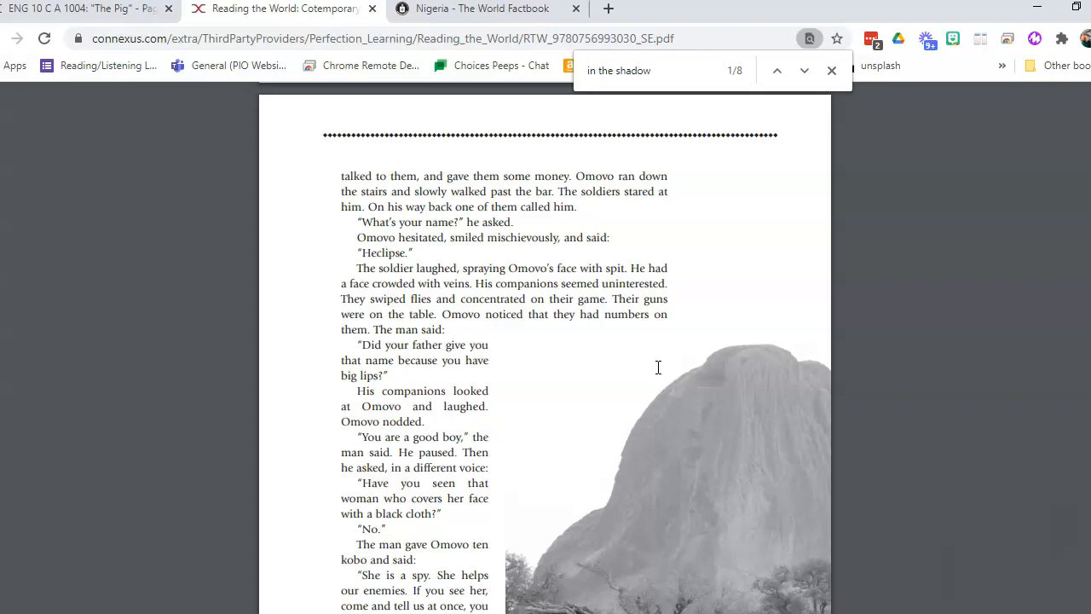
pyautogui.scroll(-3)
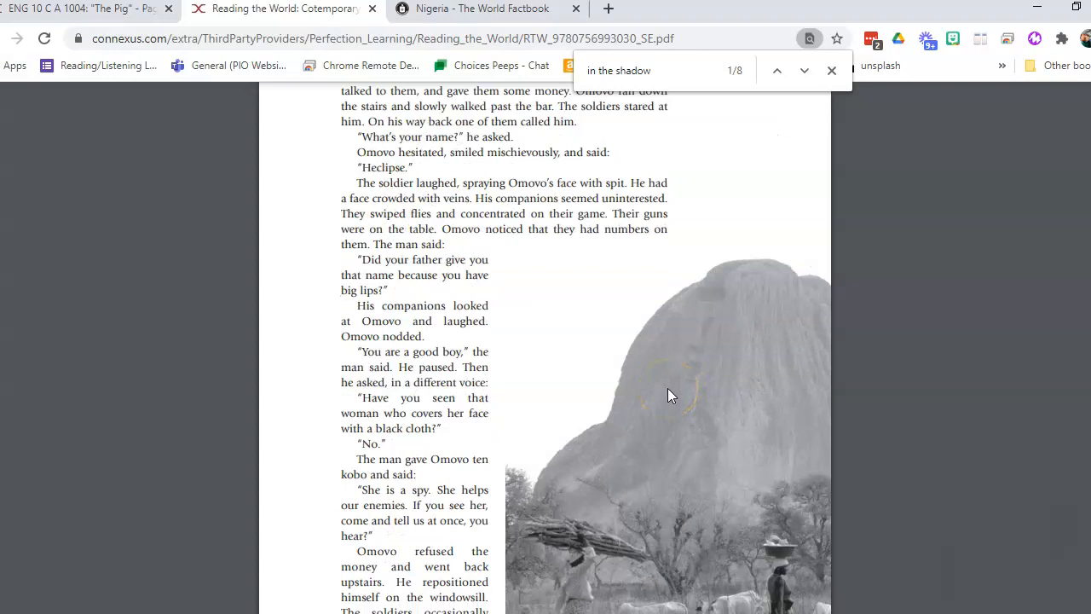
pyautogui.moveTo(689, 321)
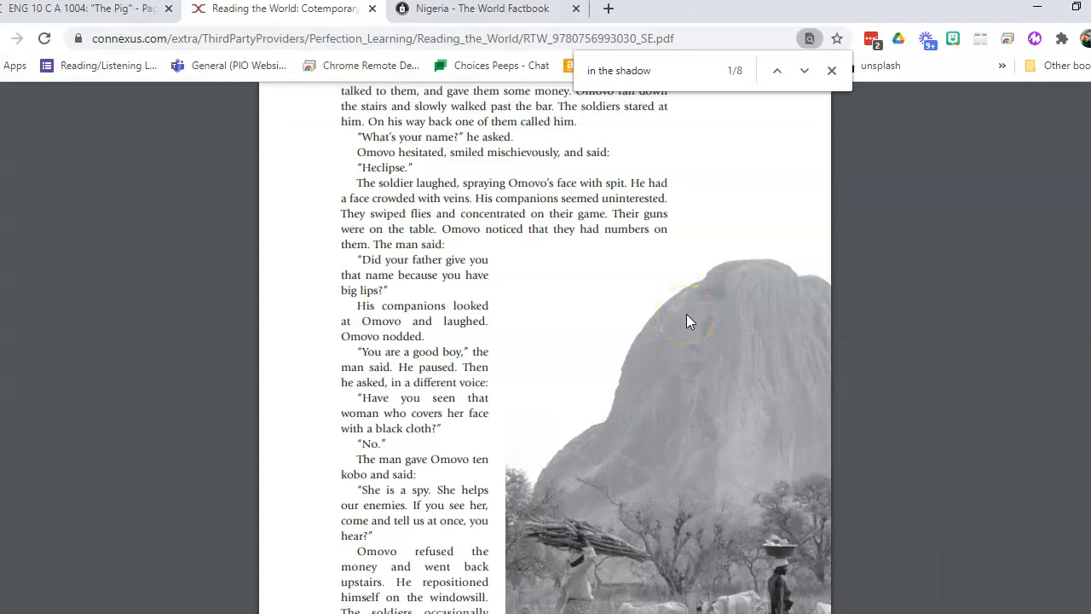
# - Scroll to the bottom of page 313, showing the herders photo and page number
pyautogui.scroll(-3)
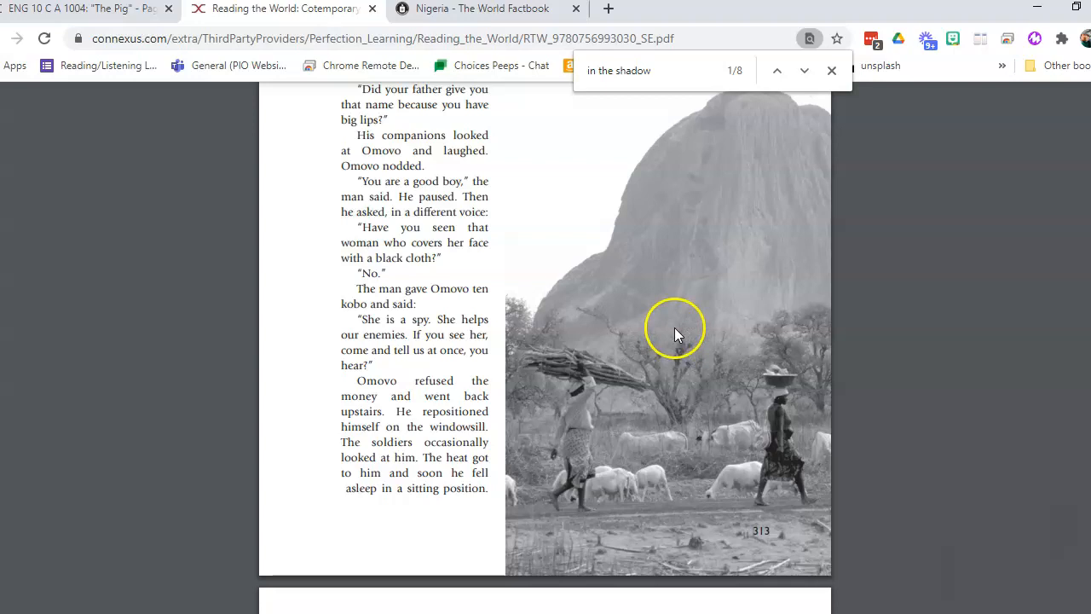
# - Scroll to page 314's passage 'The cocks, crowing dispiritedly, woke him up.'
pyautogui.scroll(-3)
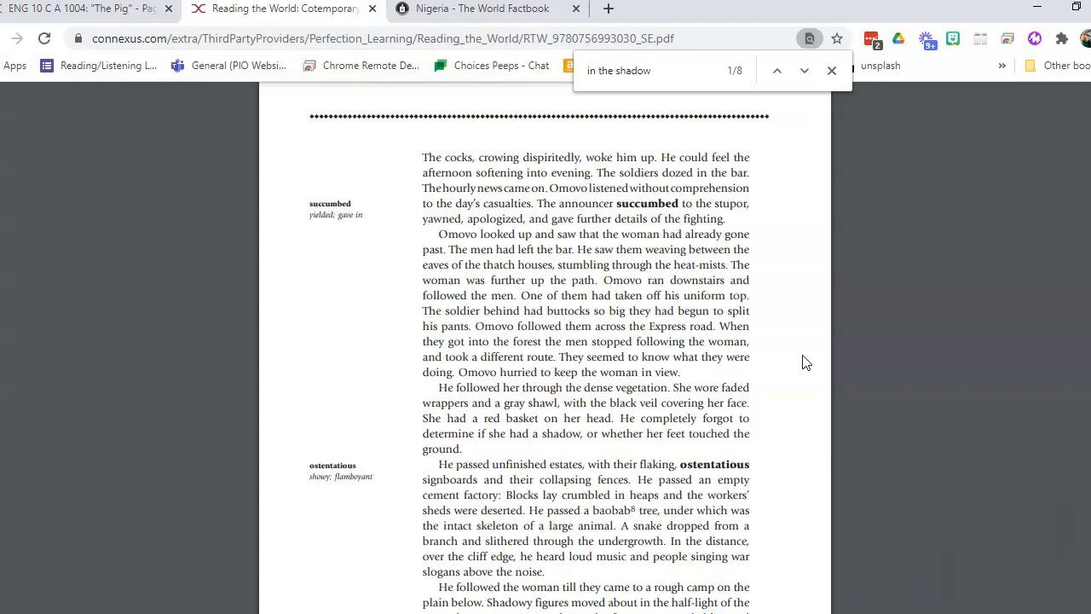
# - Scroll to page 314's bottom, showing the baobab and kwashiorkor footnotes and page number
pyautogui.scroll(-3)
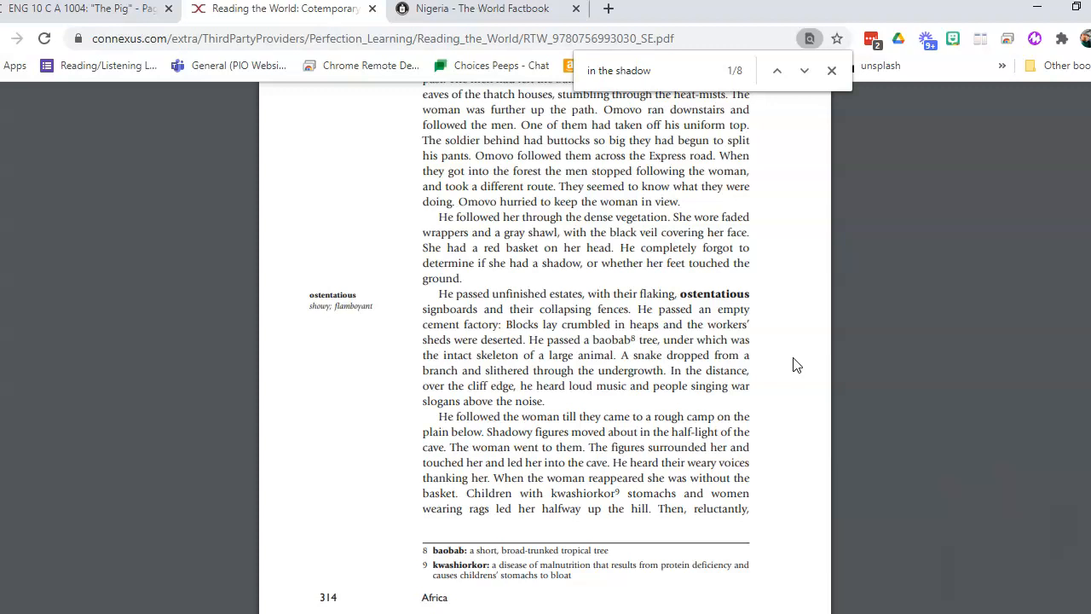
pyautogui.scroll(-3)
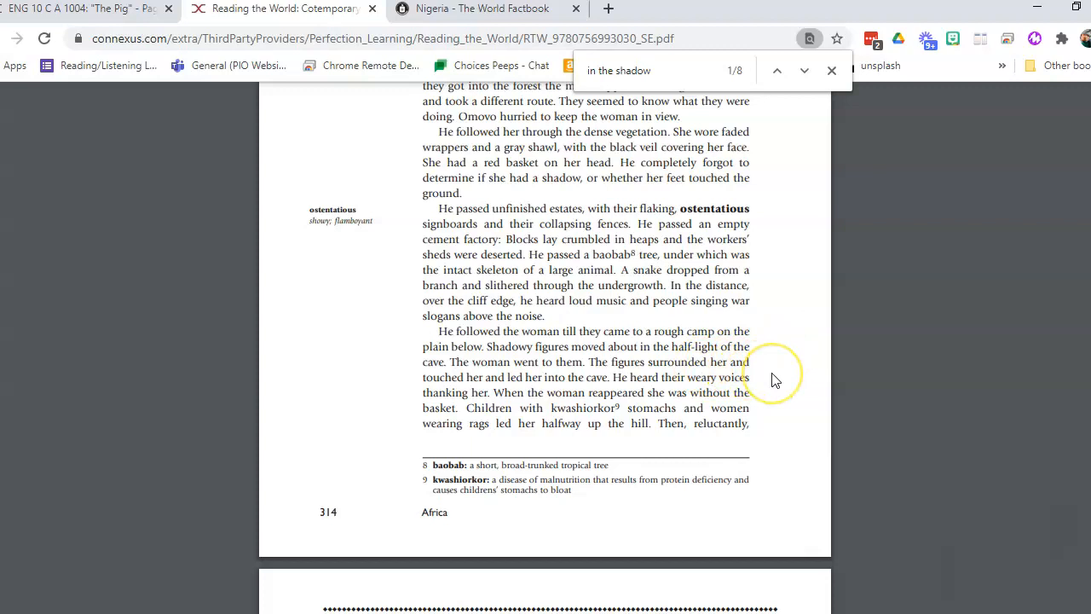
pyautogui.scroll(-3)
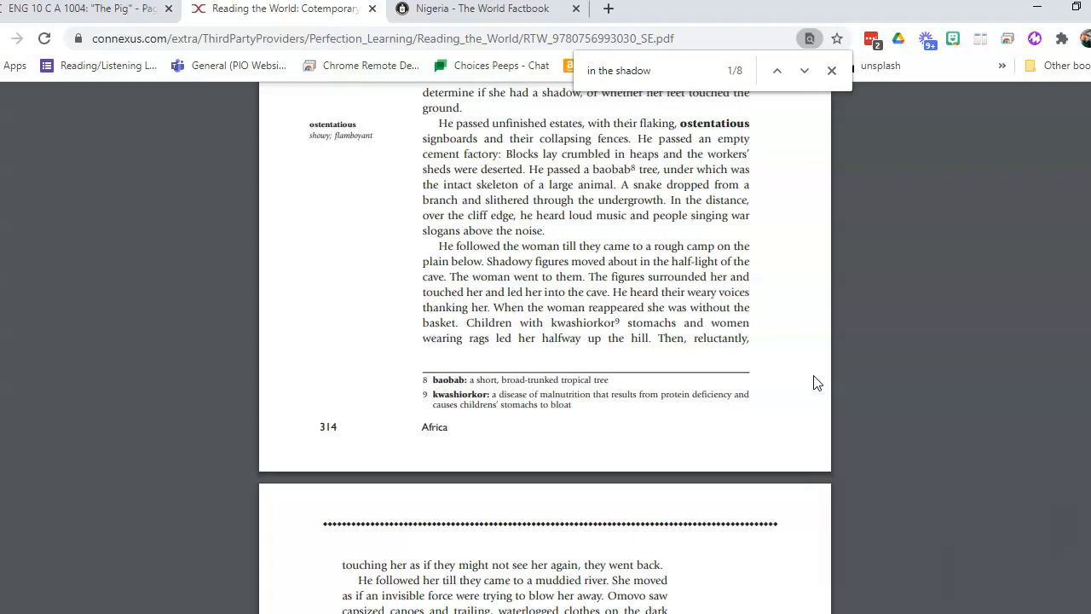
# - Scroll onto page 315 with the pull quote about an invisible force blowing her away
pyautogui.scroll(-3)
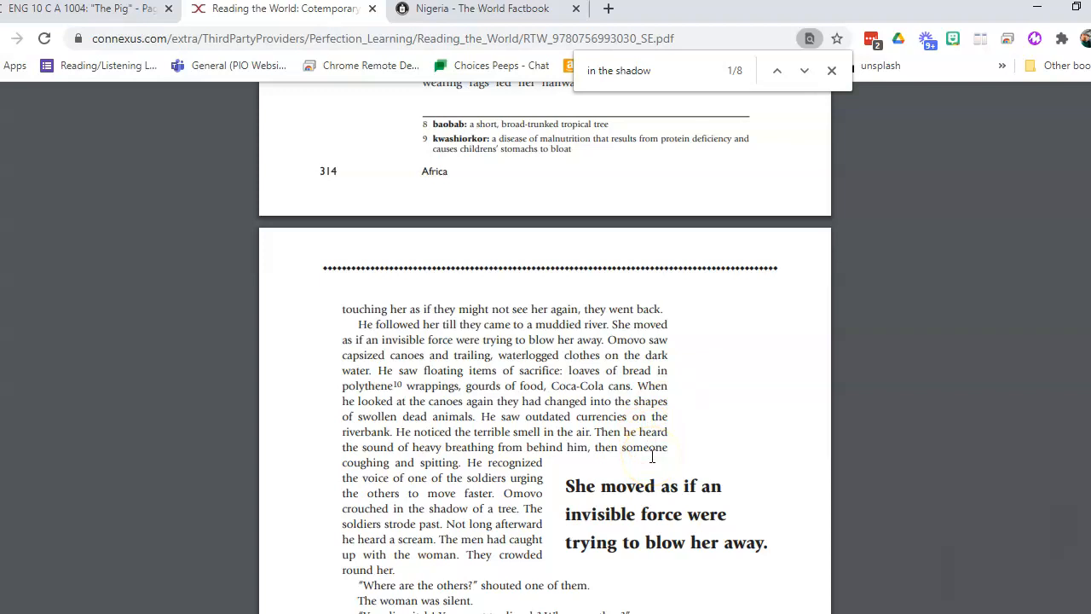
pyautogui.moveTo(638, 460)
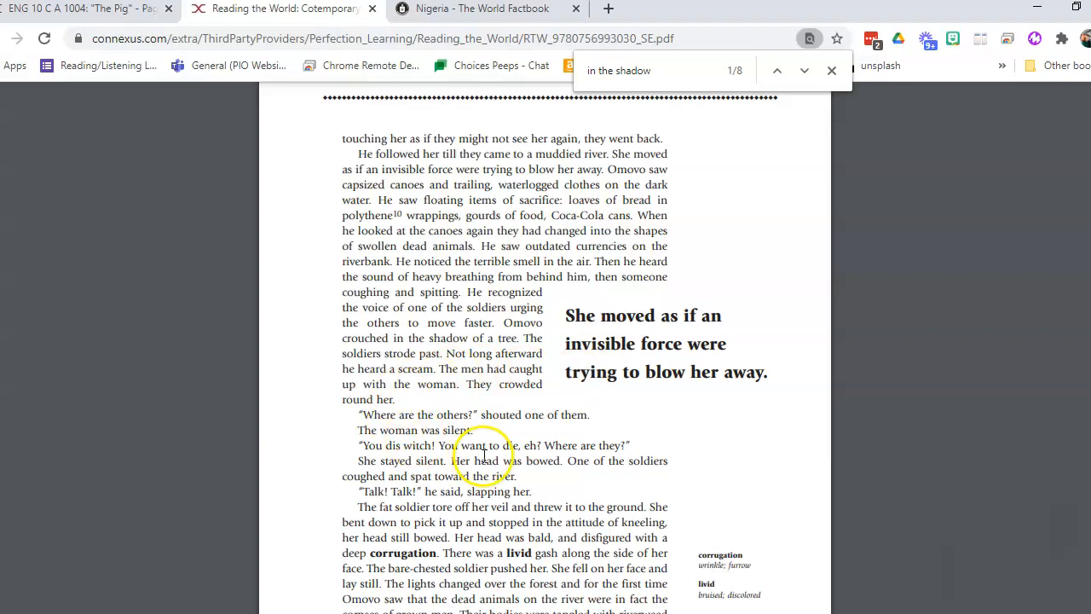
# - Scroll to page 315's bottom, showing the polythene footnote and 'In the Shadow of War' footer
pyautogui.scroll(-3)
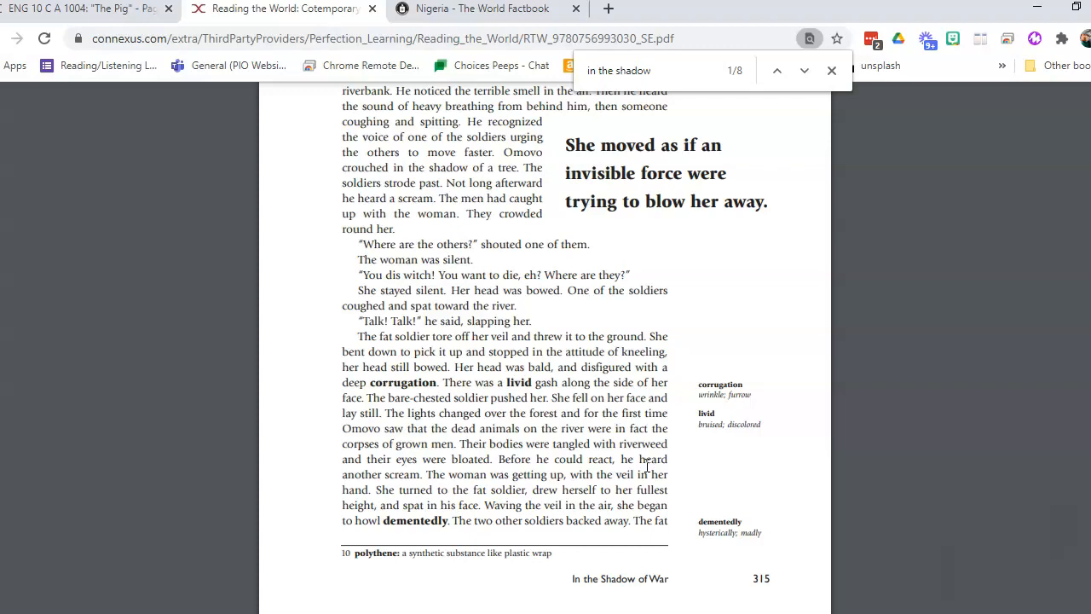
# - Scroll to the story's final page, where Omovo's father carries him to bed
pyautogui.scroll(-3)
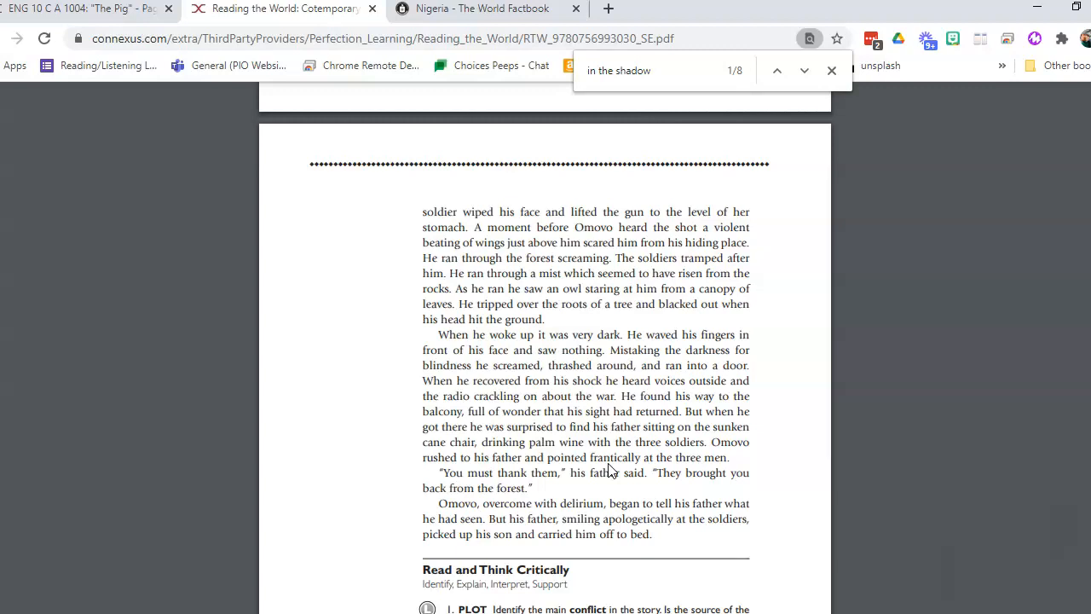
pyautogui.scroll(-3)
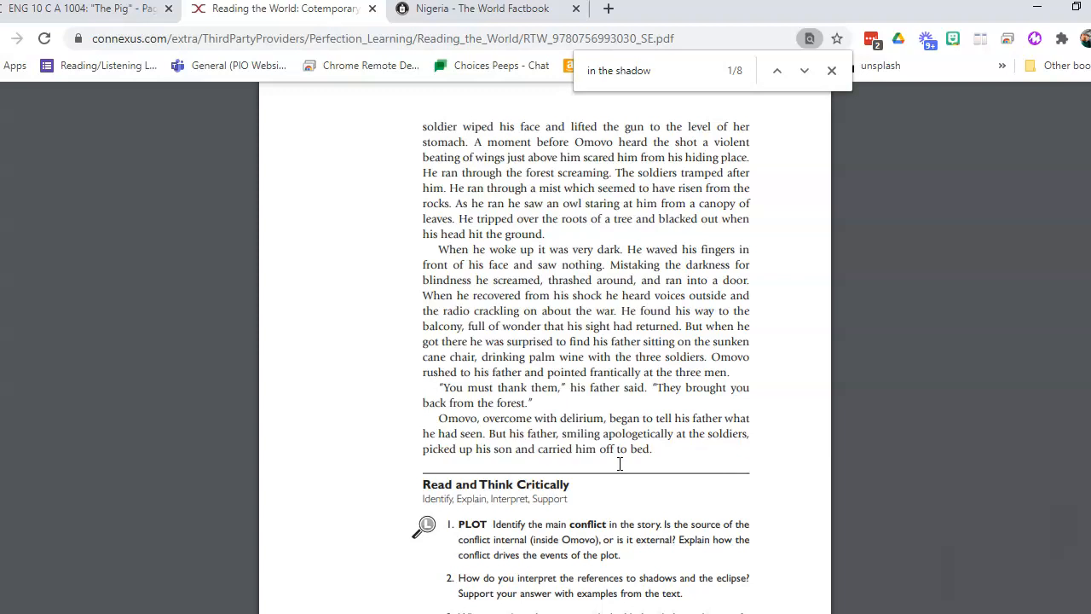